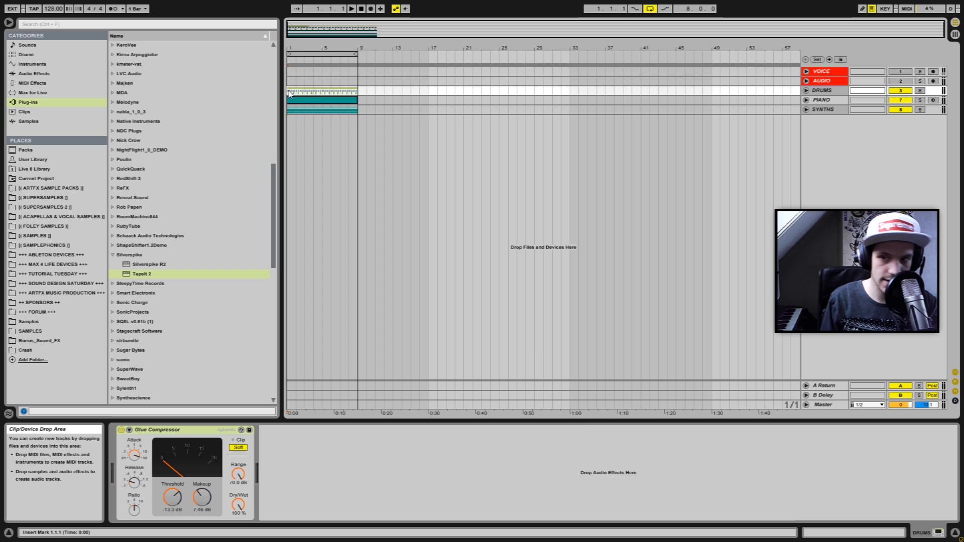
Expand the SYNTHS group to reveal its three Zebra2 tracks
left_click(351, 8)
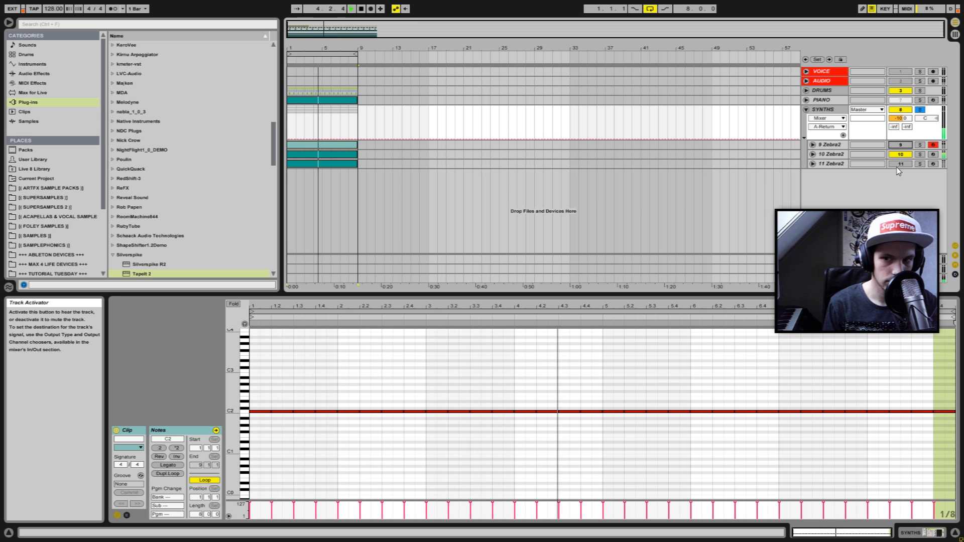
Select the A Return track to show its empty device chain
left_click(900, 164)
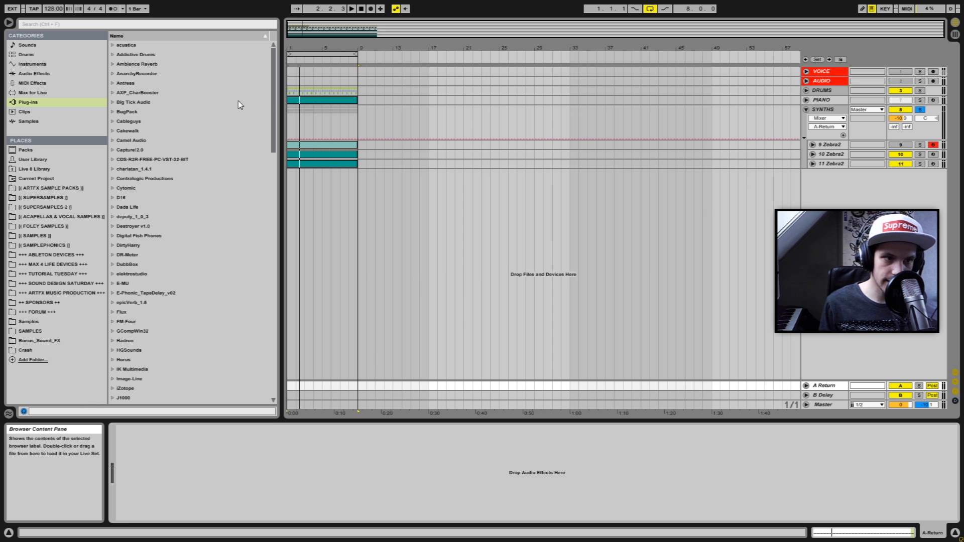
Load the Ambience plug-in onto A Return and center its editor window
left_click(137, 63)
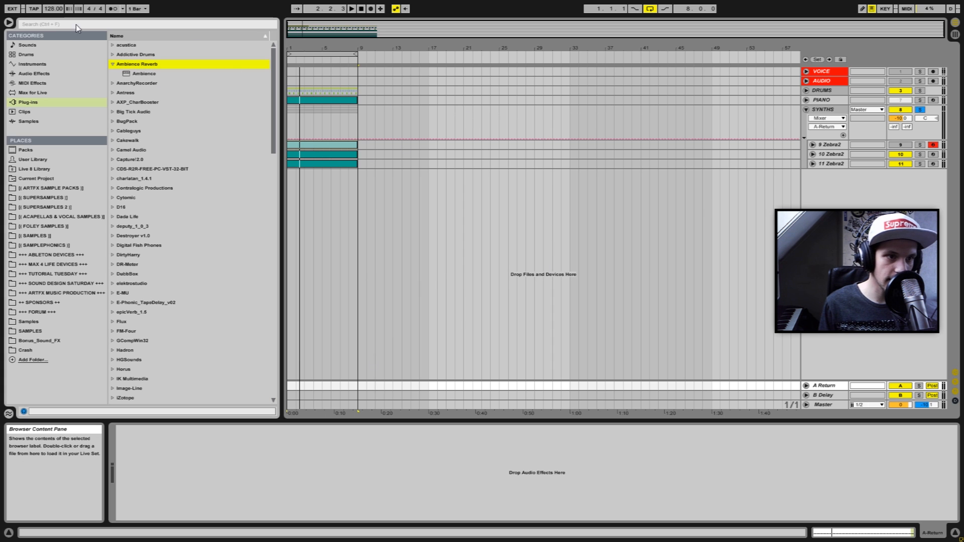
left_click(144, 73)
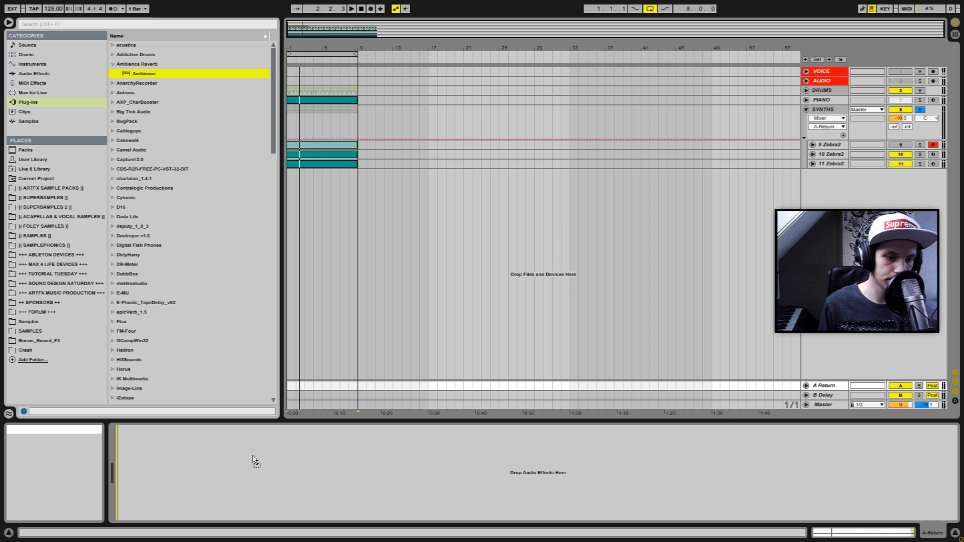
double_click(143, 73)
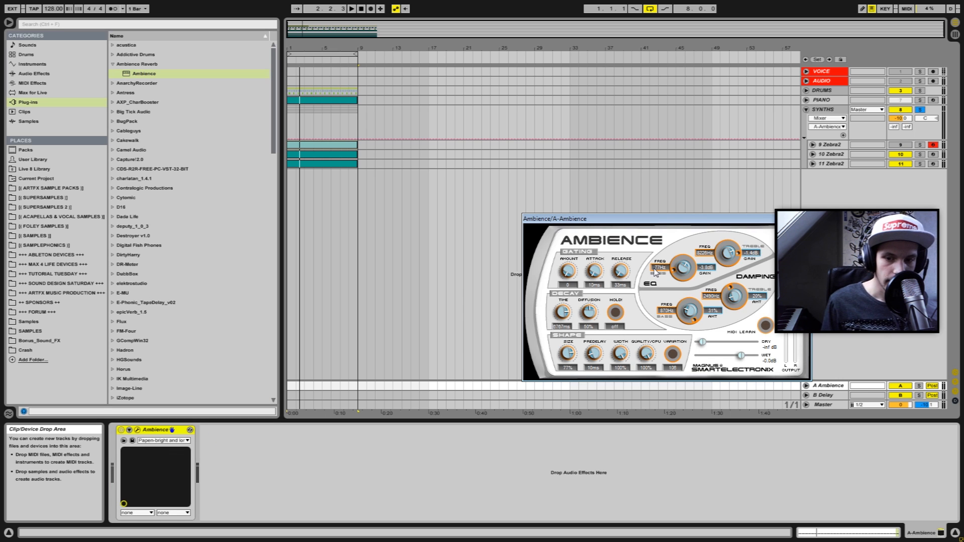
mouse_move(644, 229)
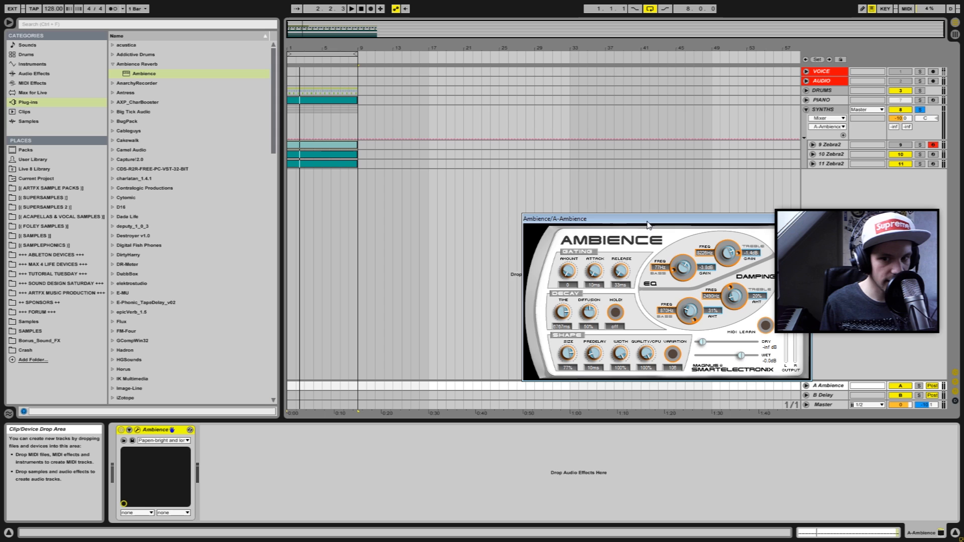
left_click_drag(645, 219, 556, 205)
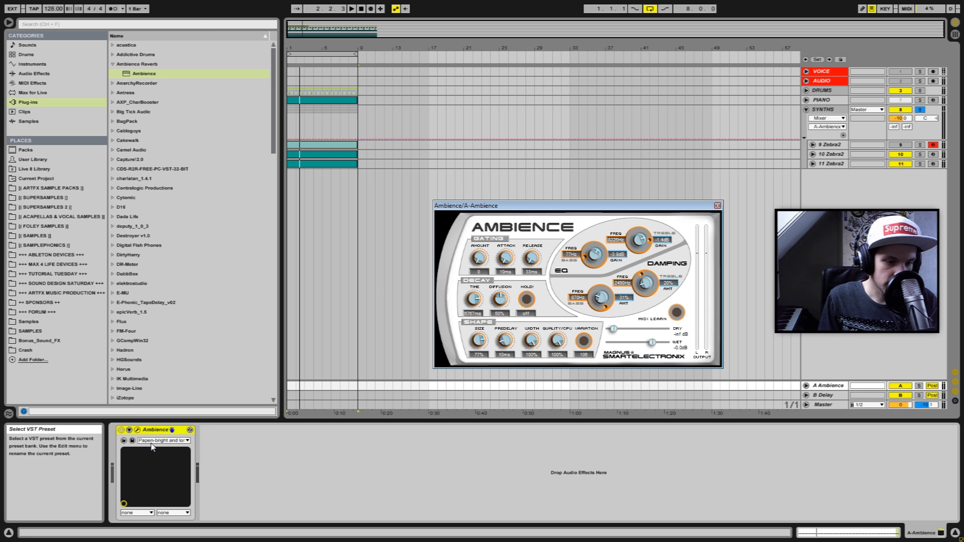
Select the SYNTHS group to show its Utility and Compressor devices
left_click(163, 440)
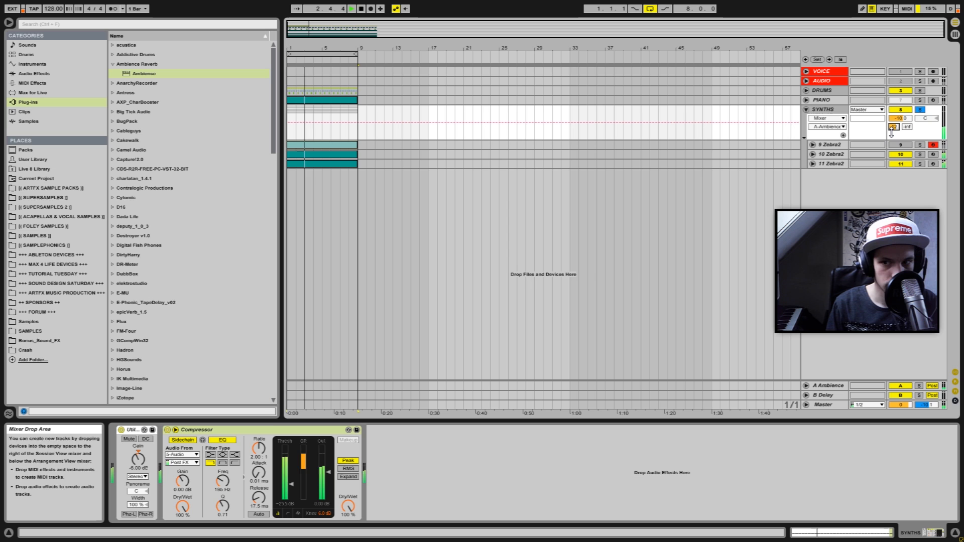
Set the SYNTHS send to A Ambience at about -18.7 dB and select that return
left_click_drag(894, 128, 893, 123)
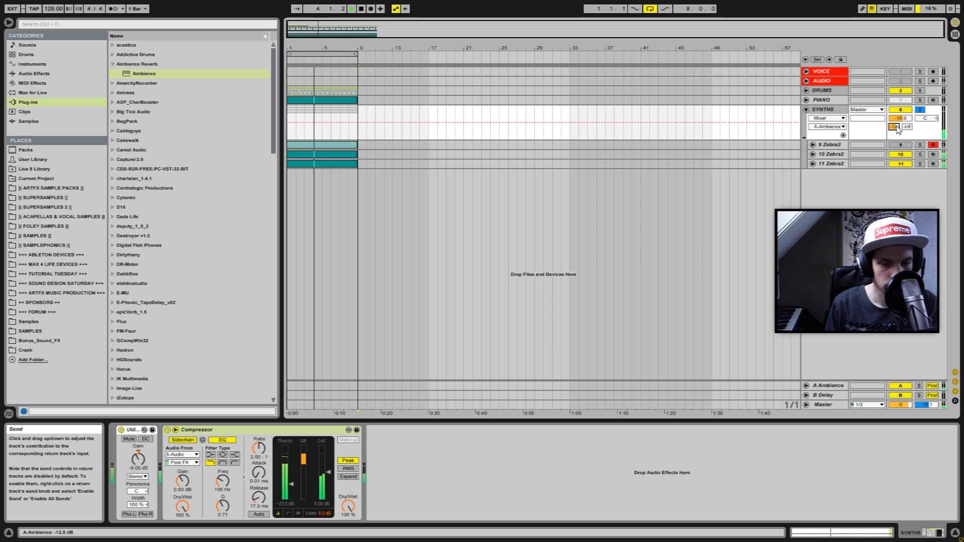
left_click(351, 8)
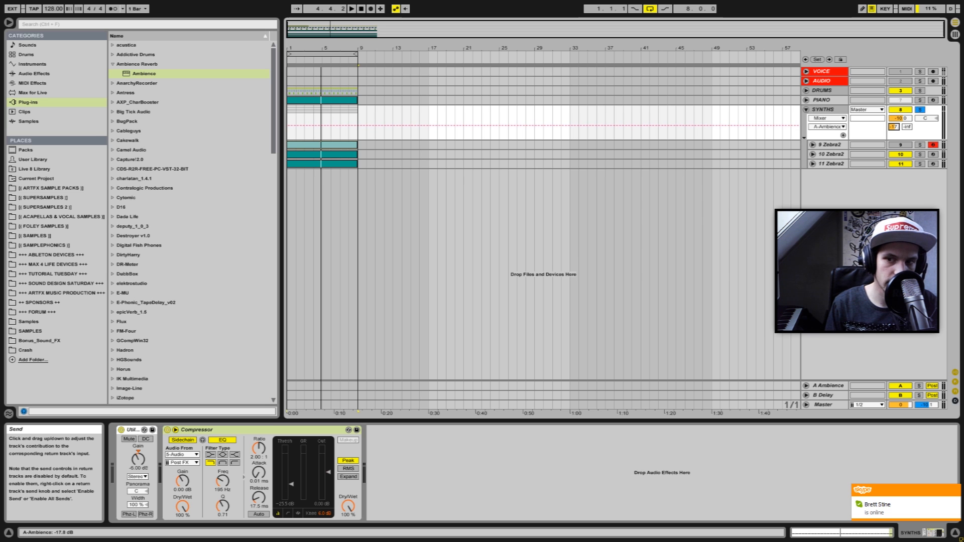
left_click(351, 8)
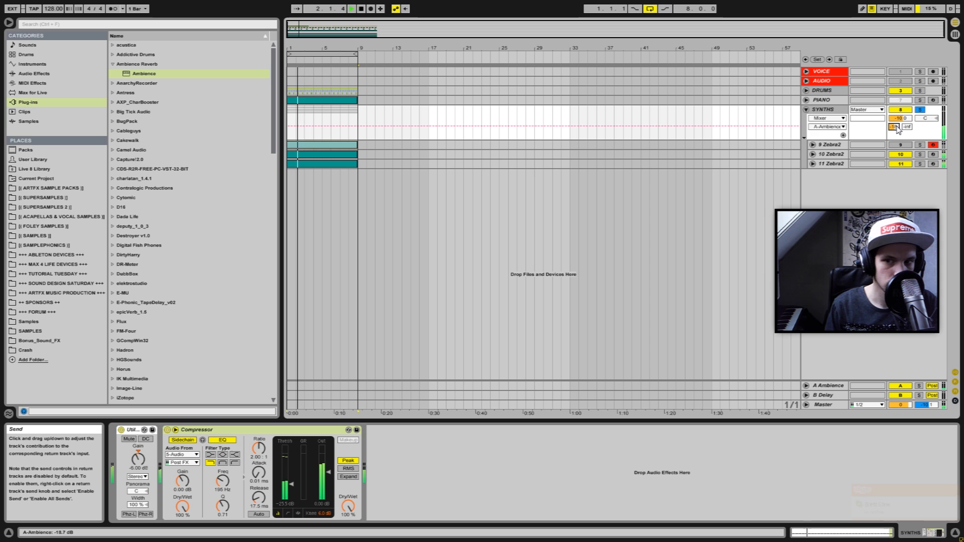
left_click(351, 8)
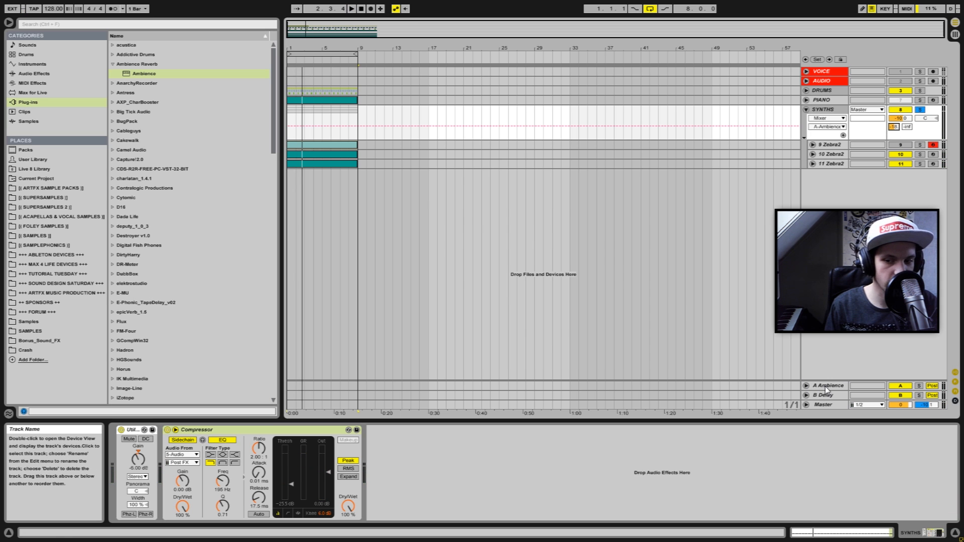
left_click(828, 386)
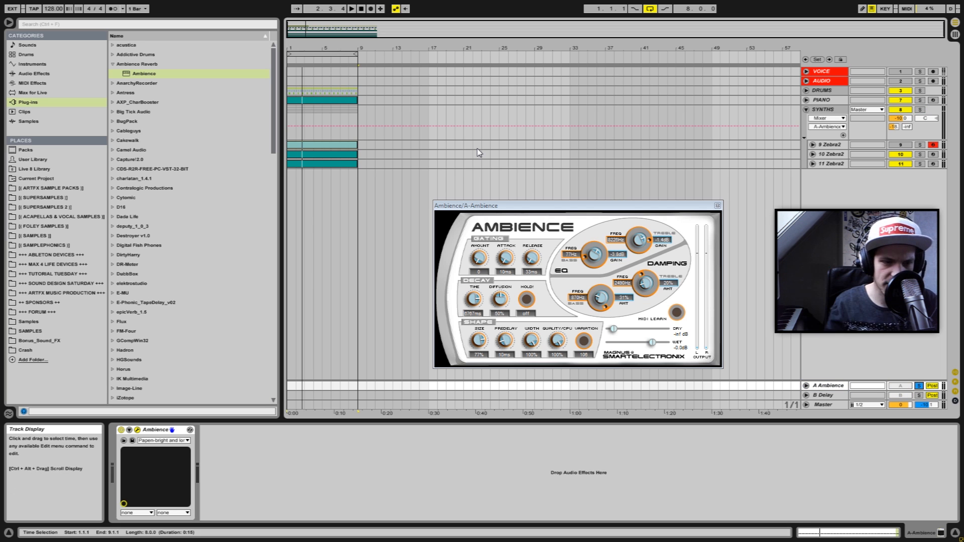
left_click(351, 8)
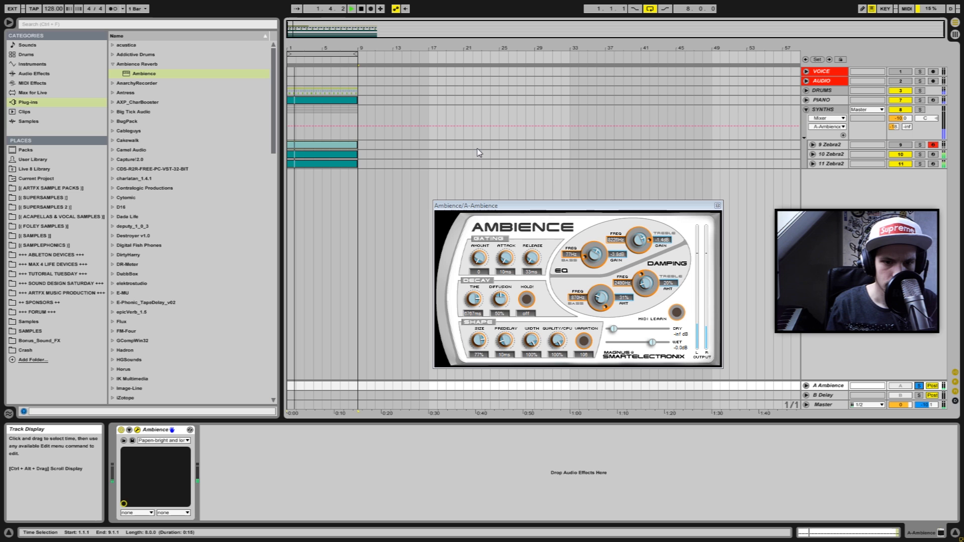
left_click(350, 8)
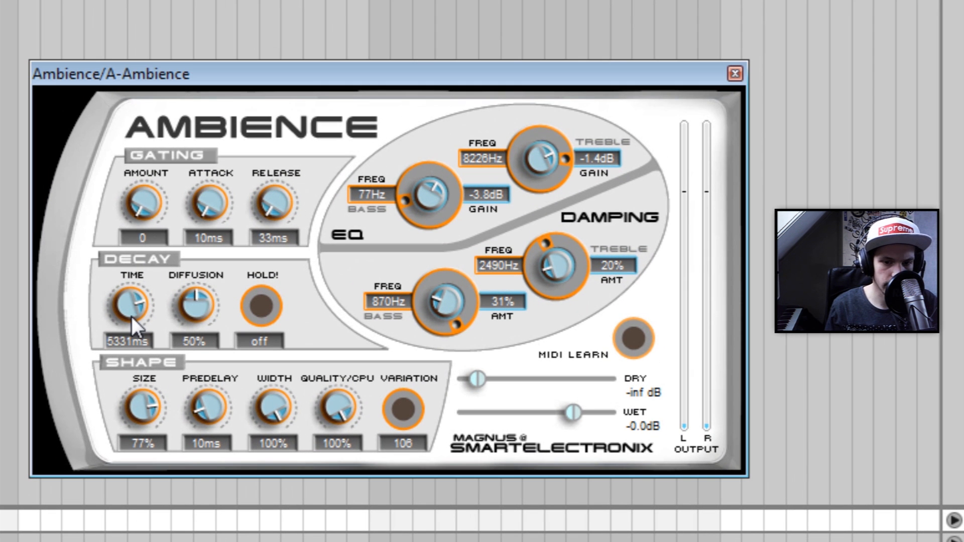
Set decay to 5192 ms, diffusion 69%, predelay 34 ms, and lower the EQ bass frequency
left_click_drag(130, 304, 129, 307)
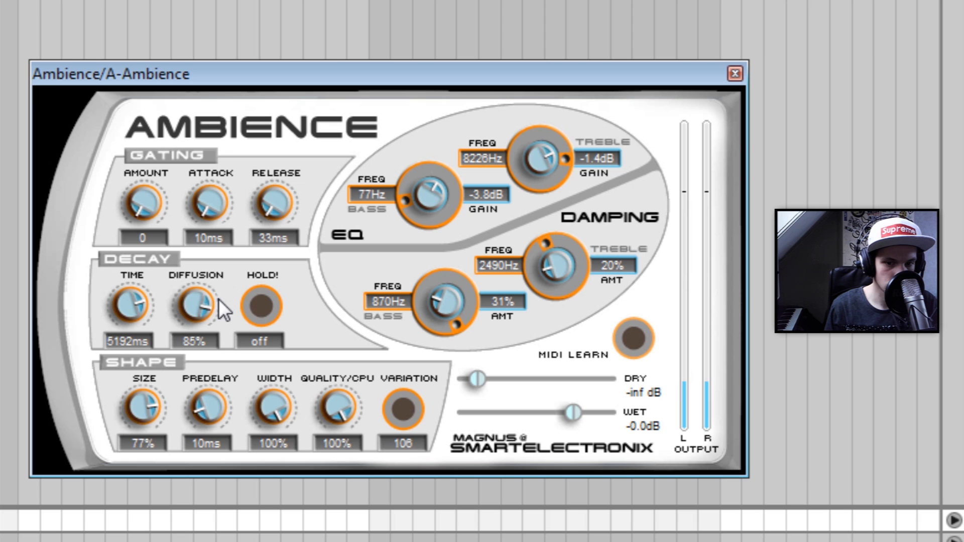
left_click_drag(196, 301, 181, 406)
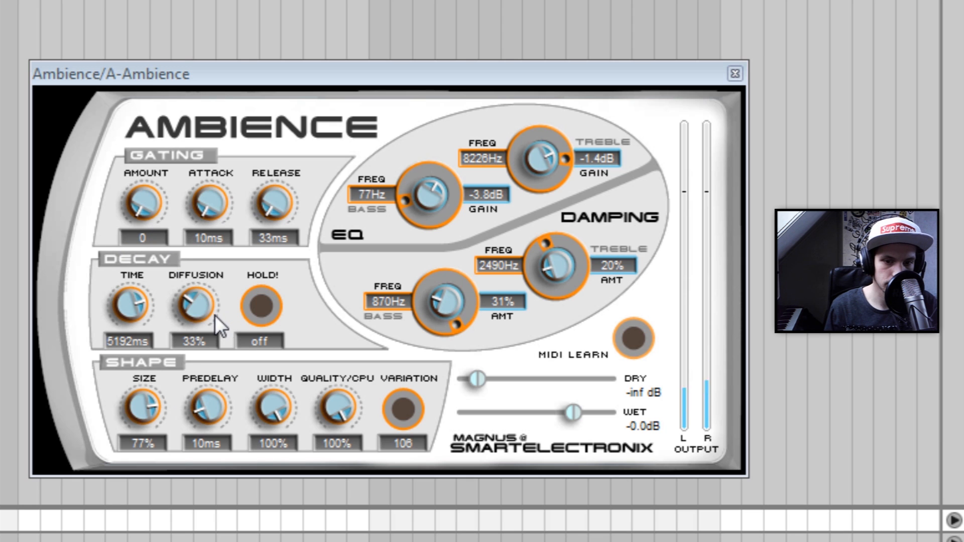
left_click_drag(194, 304, 209, 289)
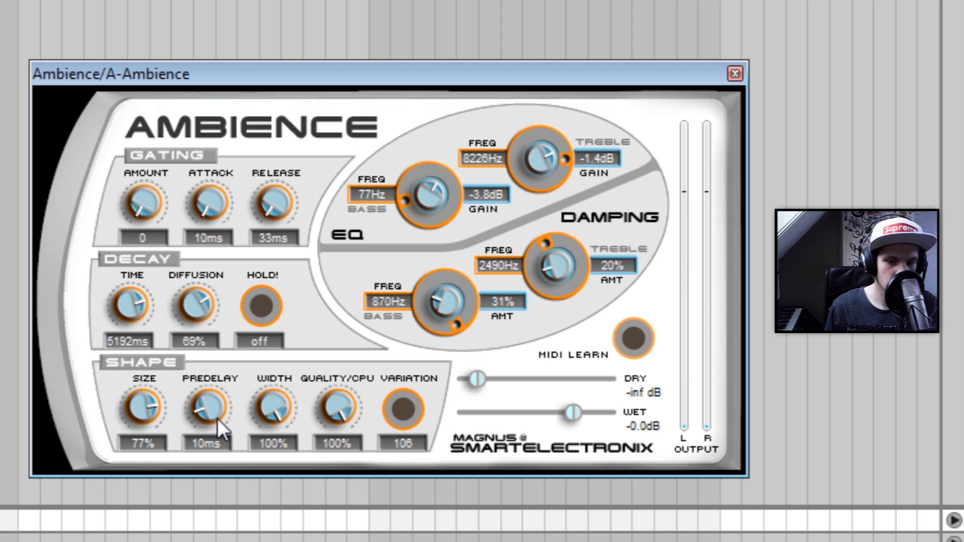
left_click_drag(207, 409, 212, 393)
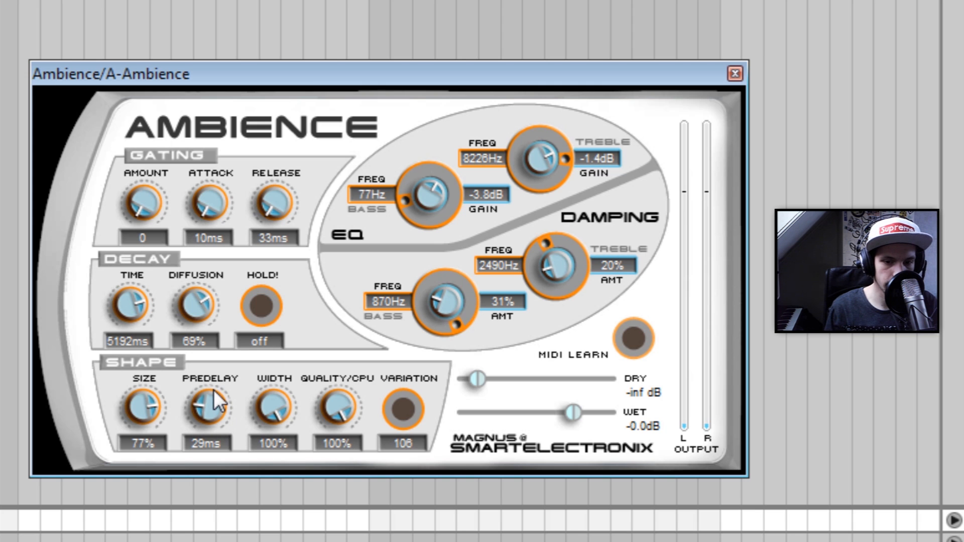
left_click_drag(206, 406, 205, 397)
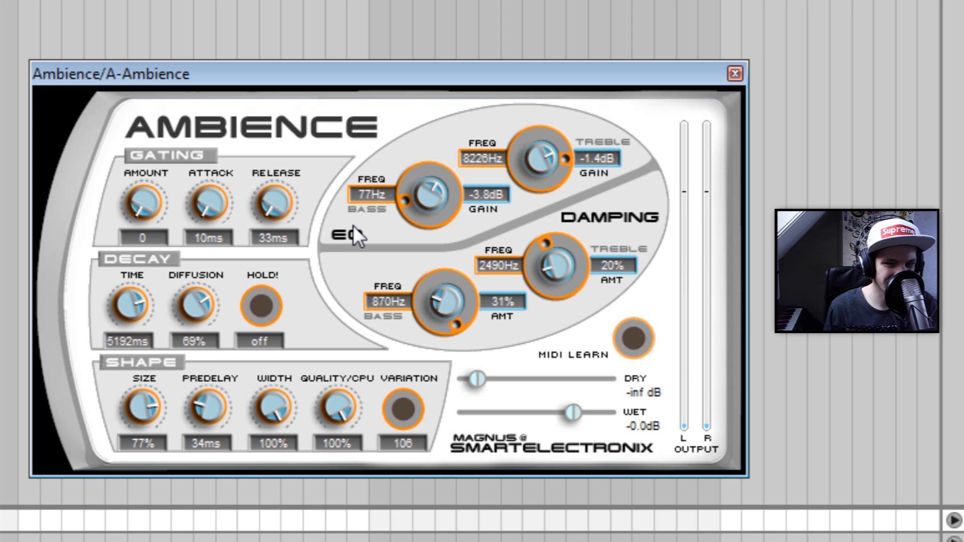
mouse_move(541, 354)
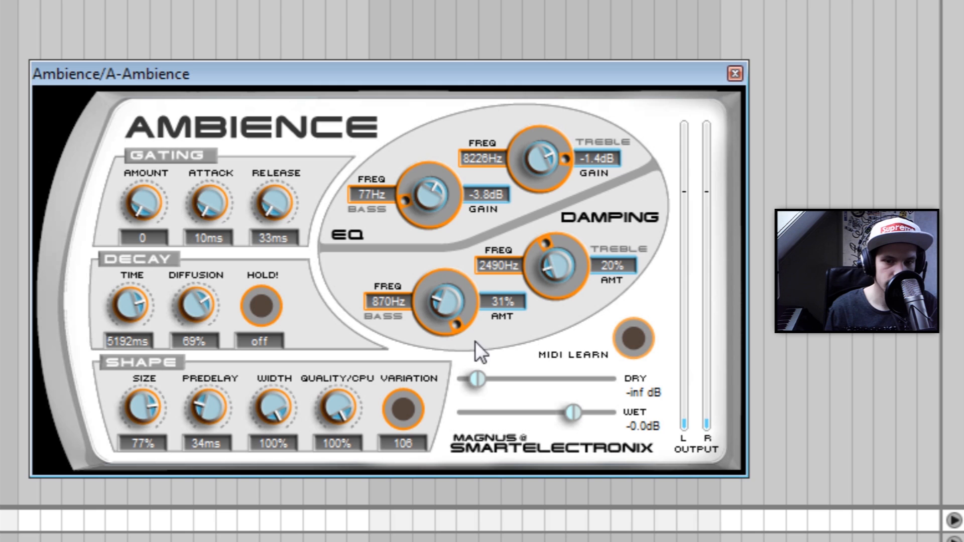
mouse_move(330, 156)
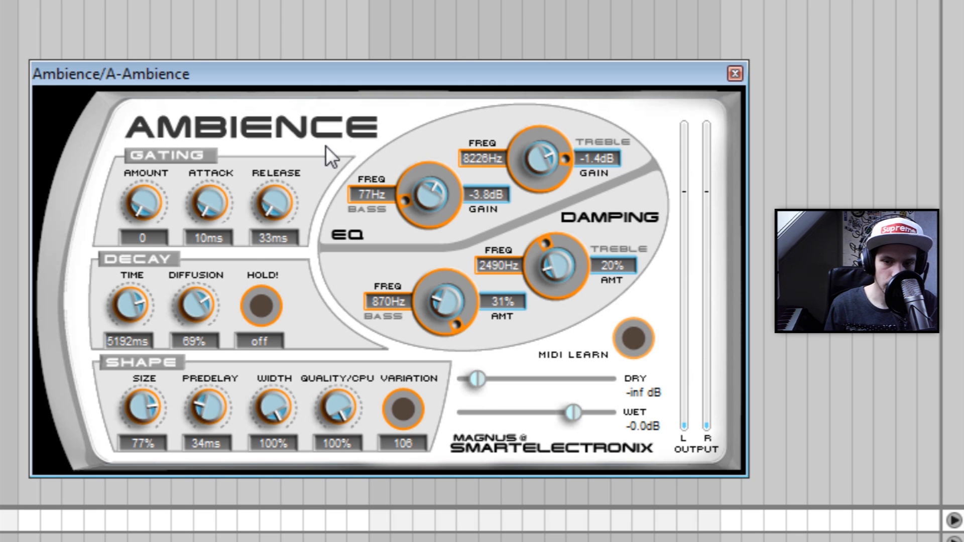
mouse_move(530, 221)
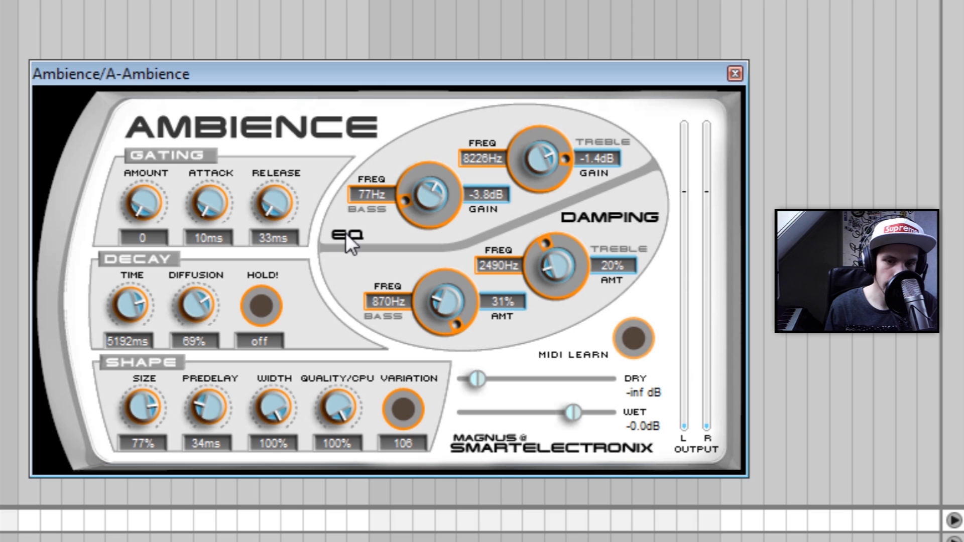
mouse_move(536, 96)
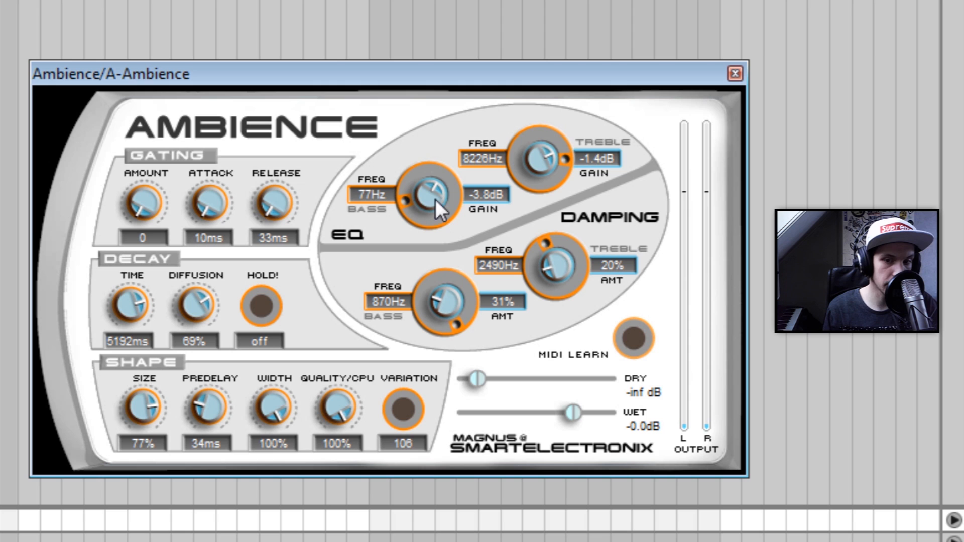
mouse_move(421, 230)
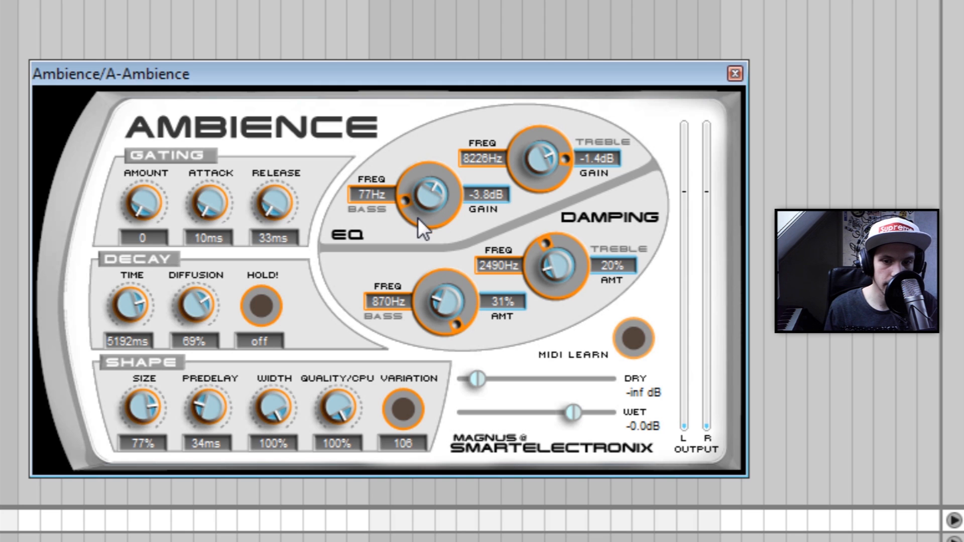
mouse_move(408, 191)
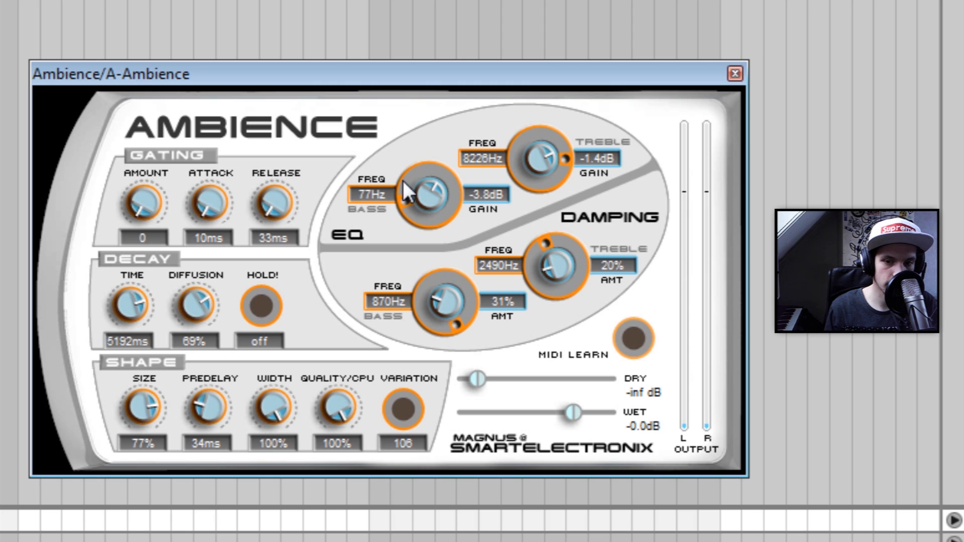
left_click_drag(424, 196, 403, 205)
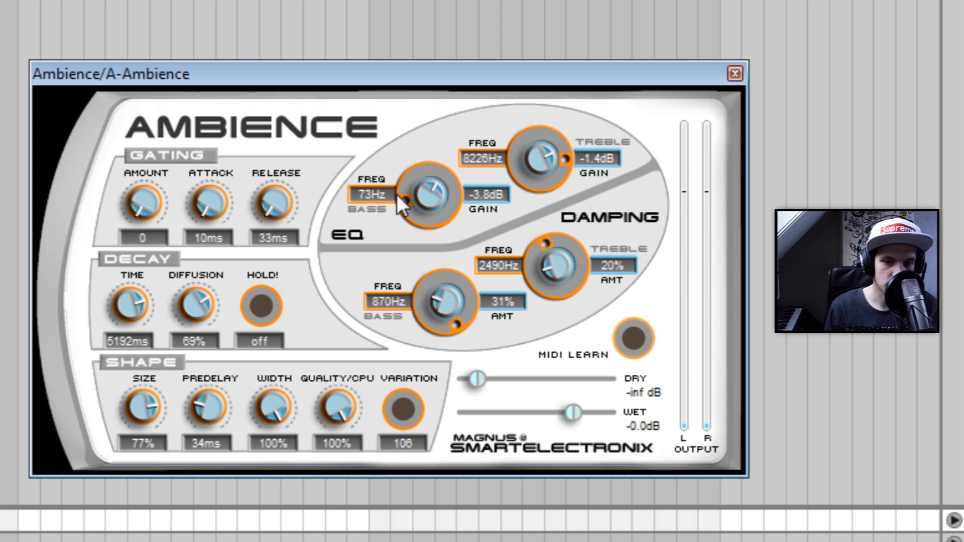
Set the Ambience EQ bass band to -18.0 dB at 156 Hz
left_click_drag(427, 200, 436, 206)
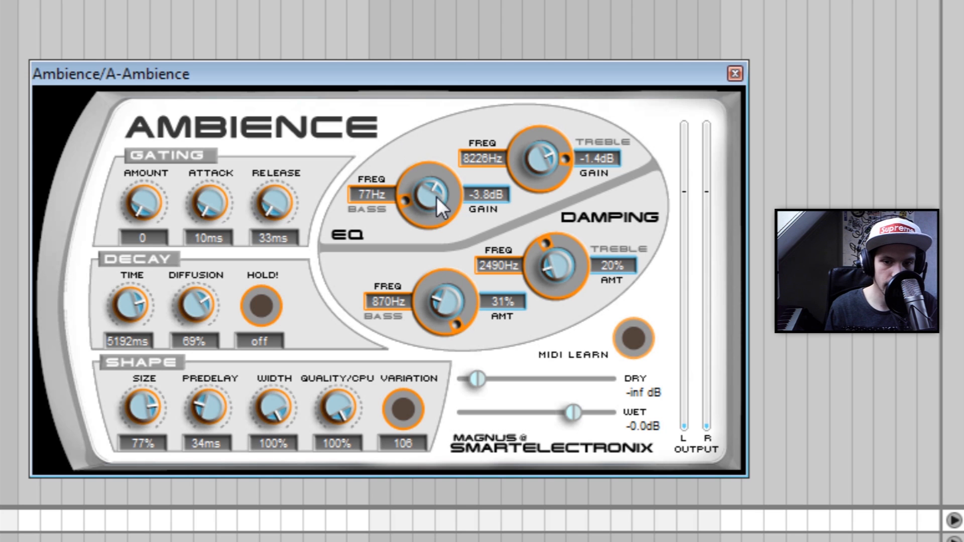
left_click_drag(430, 197, 429, 218)
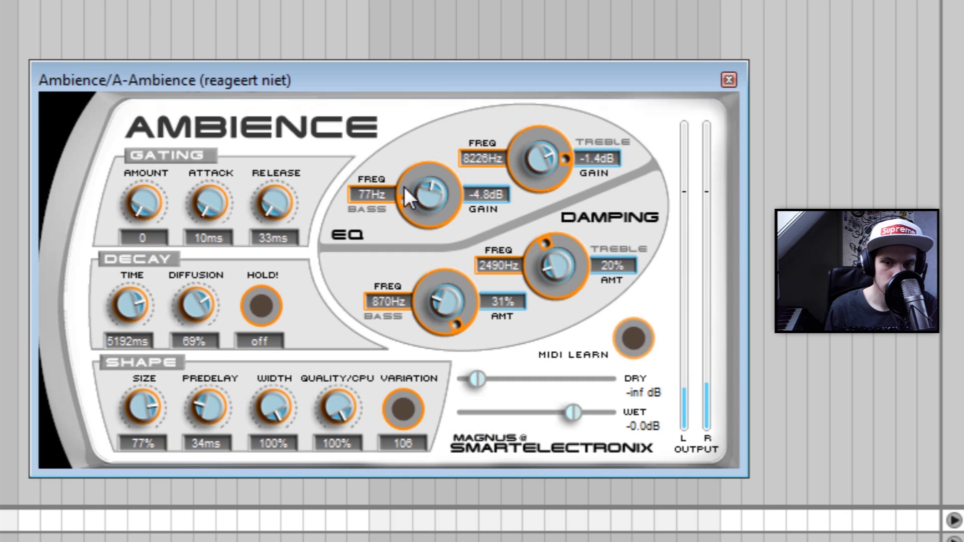
left_click_drag(428, 197, 425, 205)
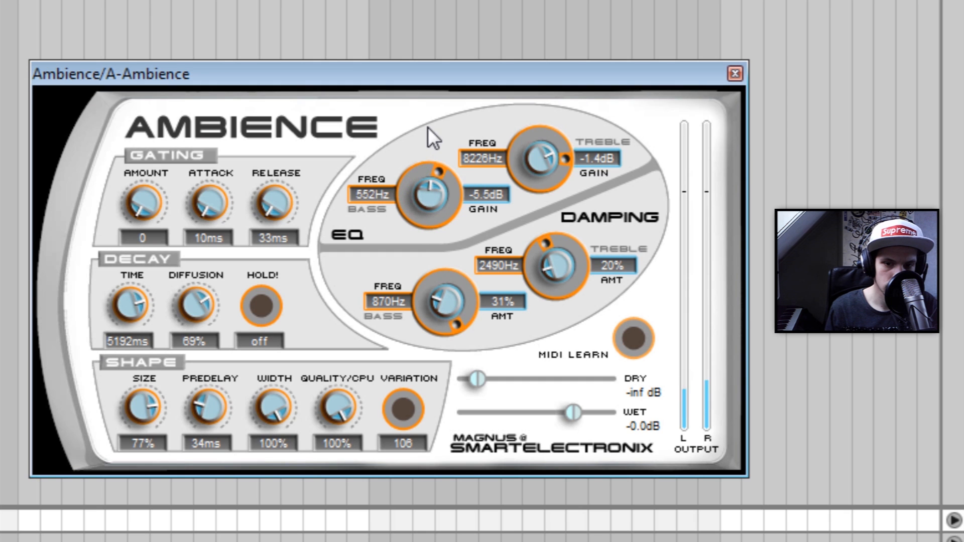
left_click_drag(431, 190, 434, 240)
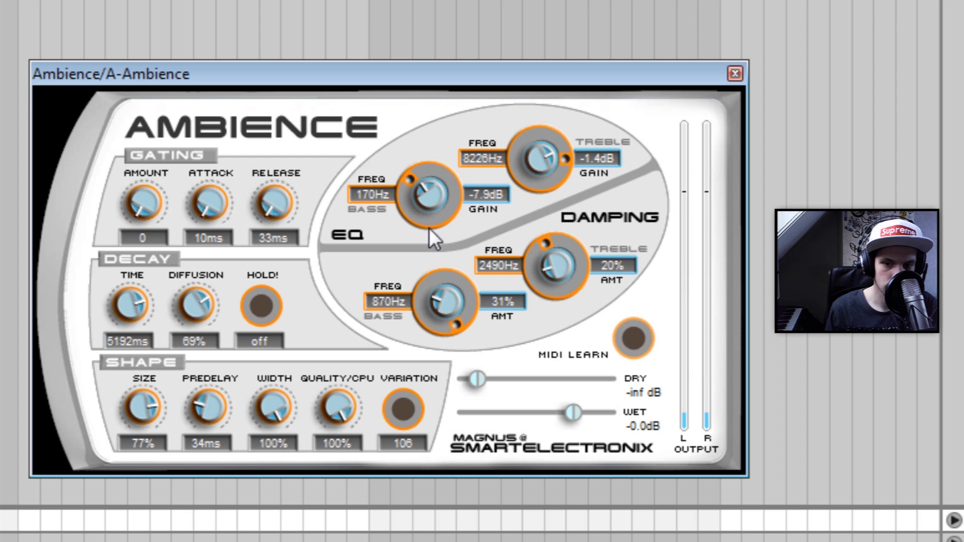
left_click_drag(428, 197, 428, 227)
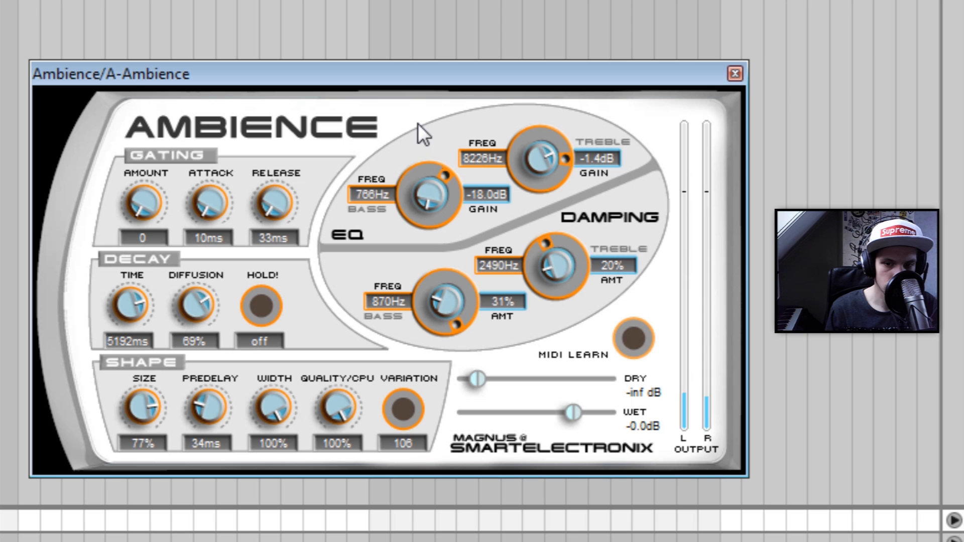
left_click_drag(427, 203, 406, 184)
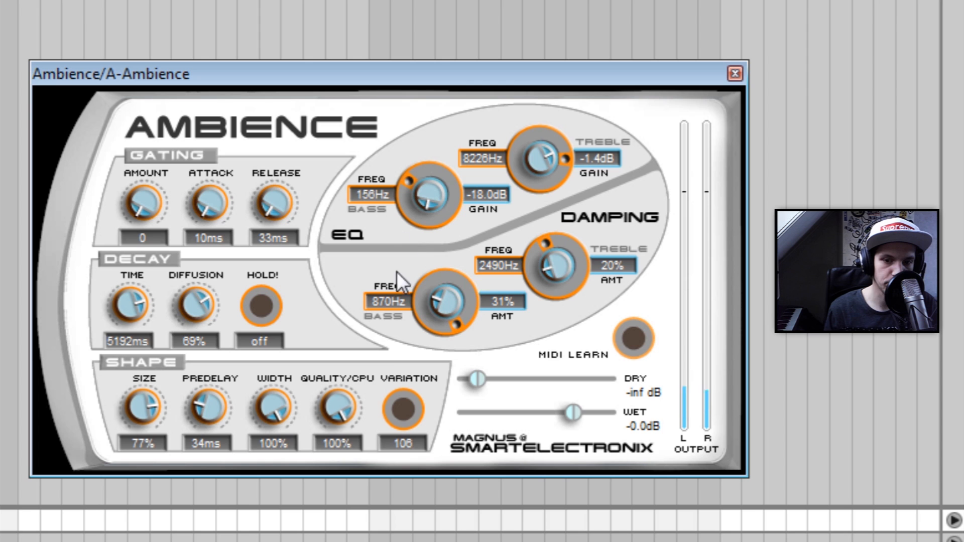
mouse_move(436, 335)
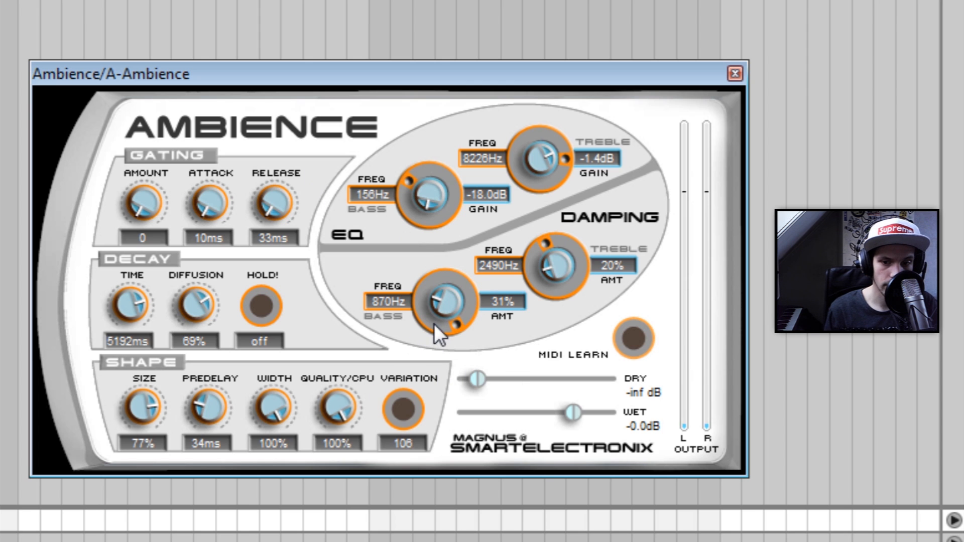
Adjust the Damping Bass Amt knob, ending at 24%
left_click_drag(443, 301, 449, 265)
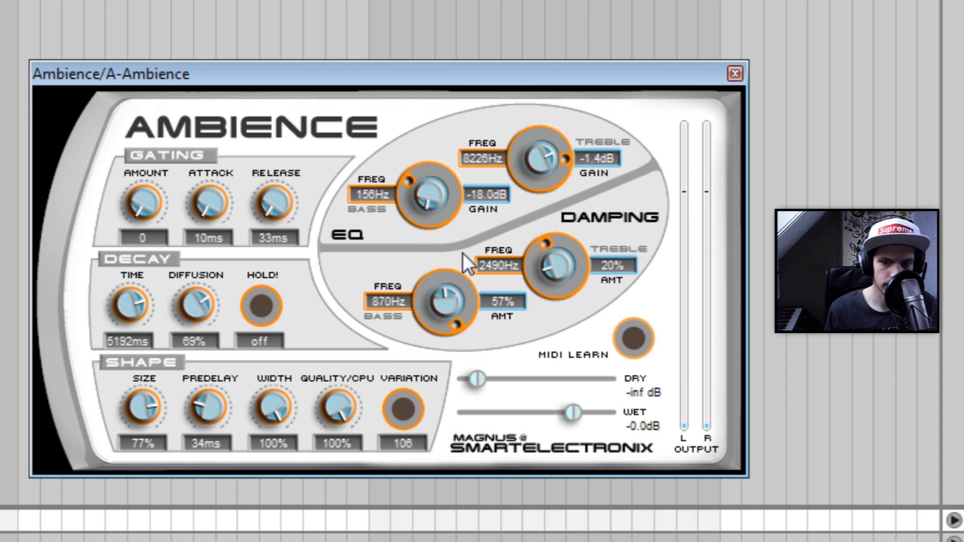
left_click_drag(442, 301, 471, 265)
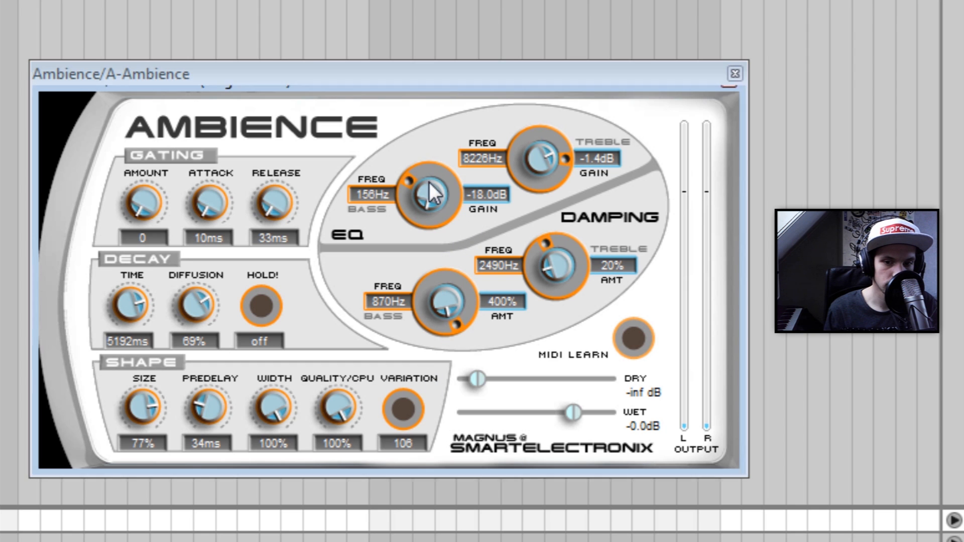
left_click_drag(440, 301, 458, 314)
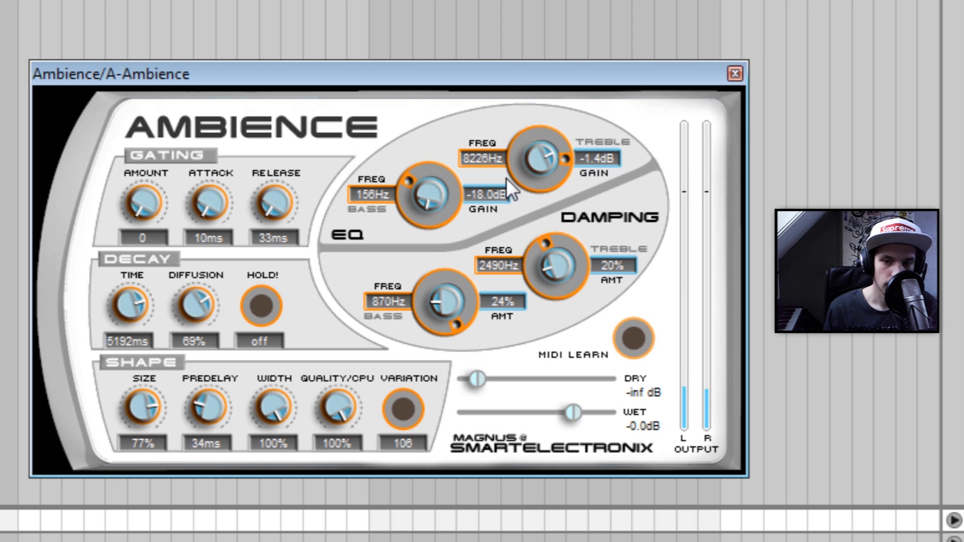
Boost treble 4.2 dB at 4701 Hz, set bass damping 40%, and bass gain -8.6 dB
left_click_drag(541, 153, 544, 151)
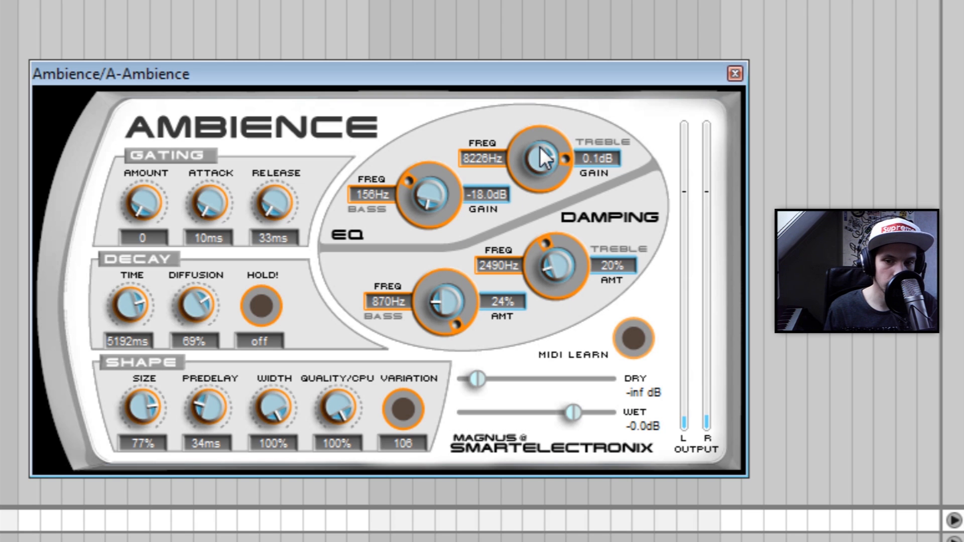
left_click_drag(540, 158, 553, 102)
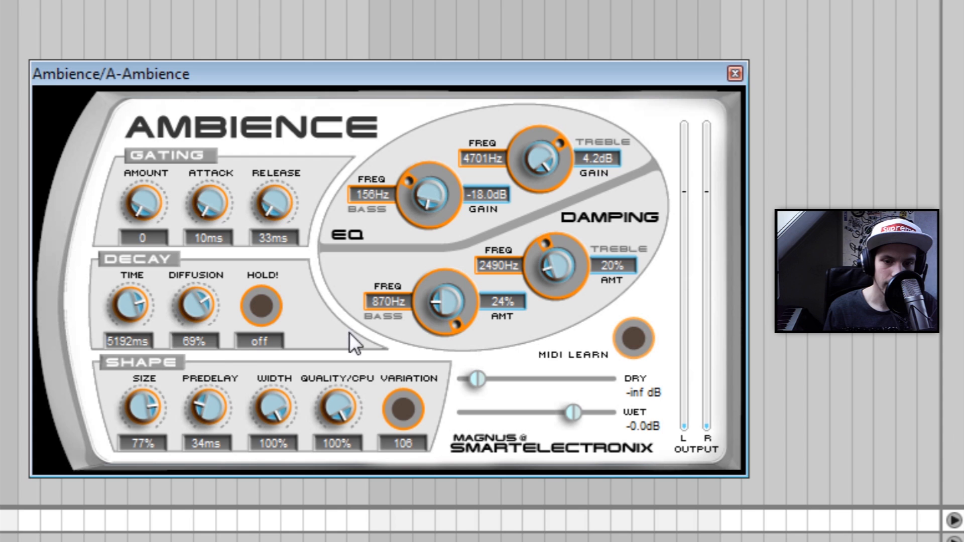
left_click_drag(436, 301, 440, 298)
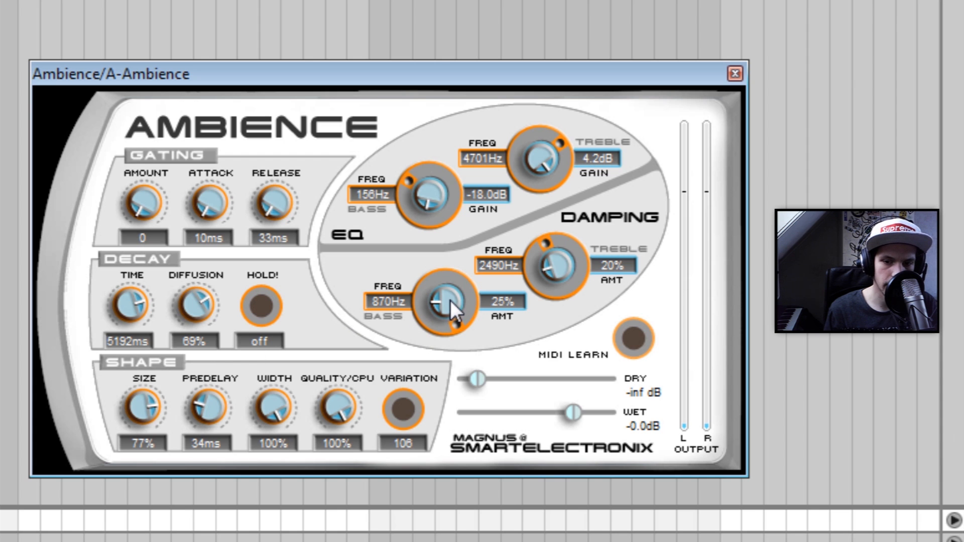
left_click_drag(443, 306, 443, 289)
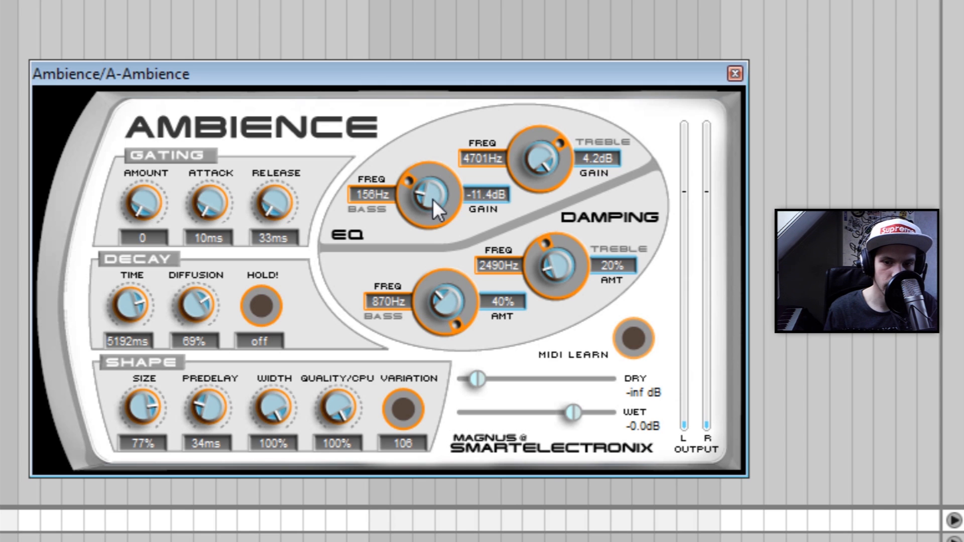
left_click_drag(427, 200, 427, 191)
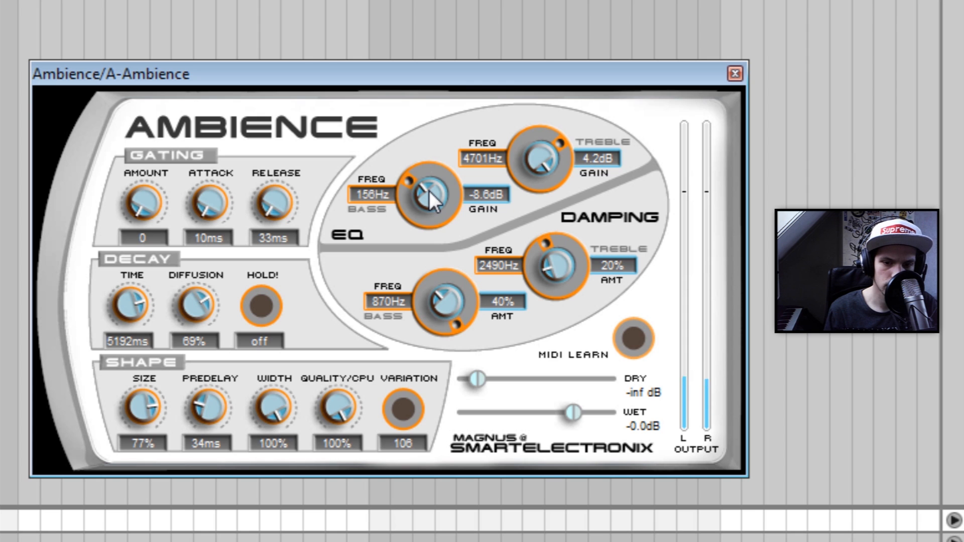
mouse_move(402, 90)
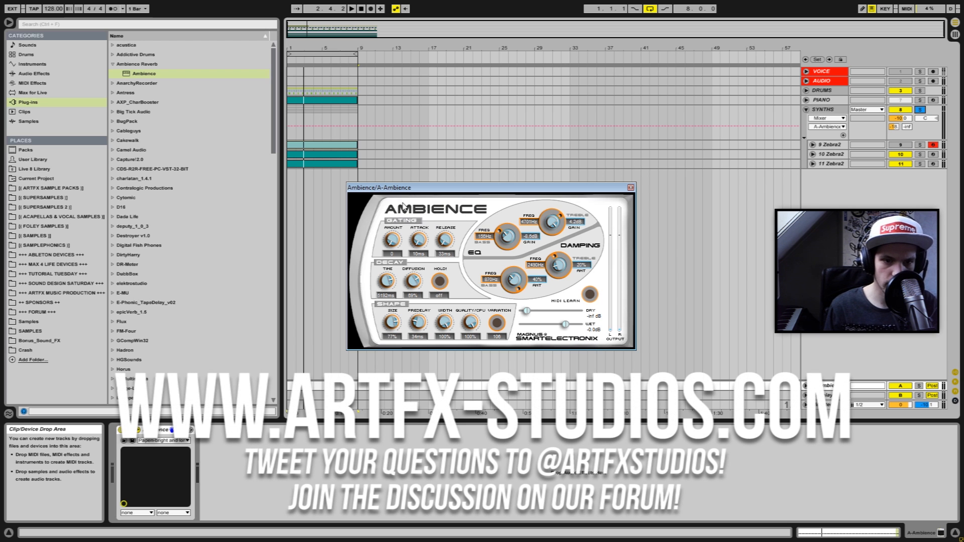
mouse_move(451, 205)
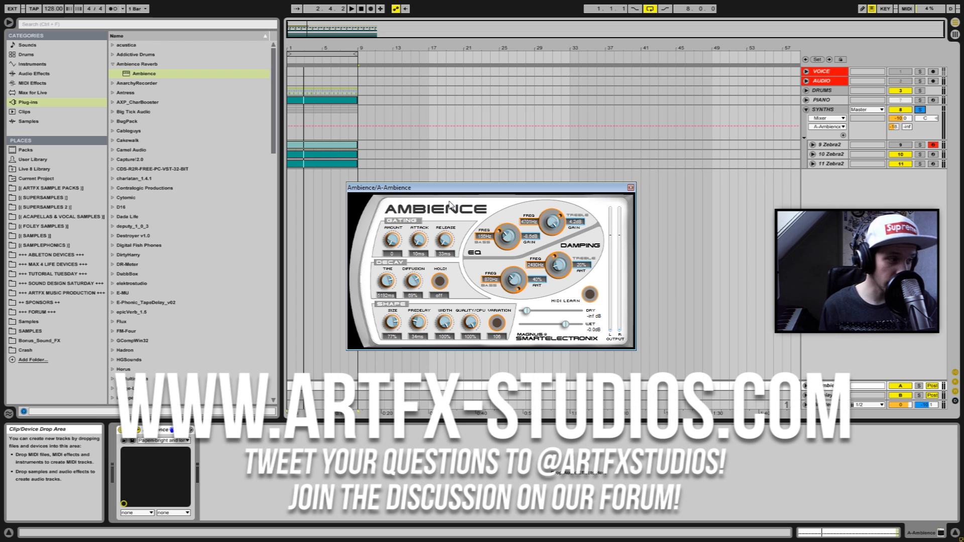
mouse_move(447, 207)
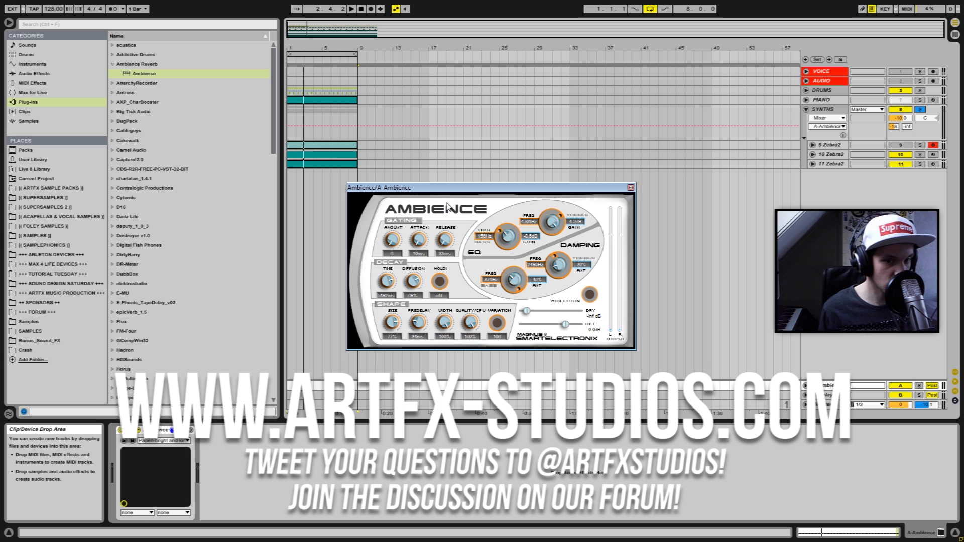
mouse_move(421, 229)
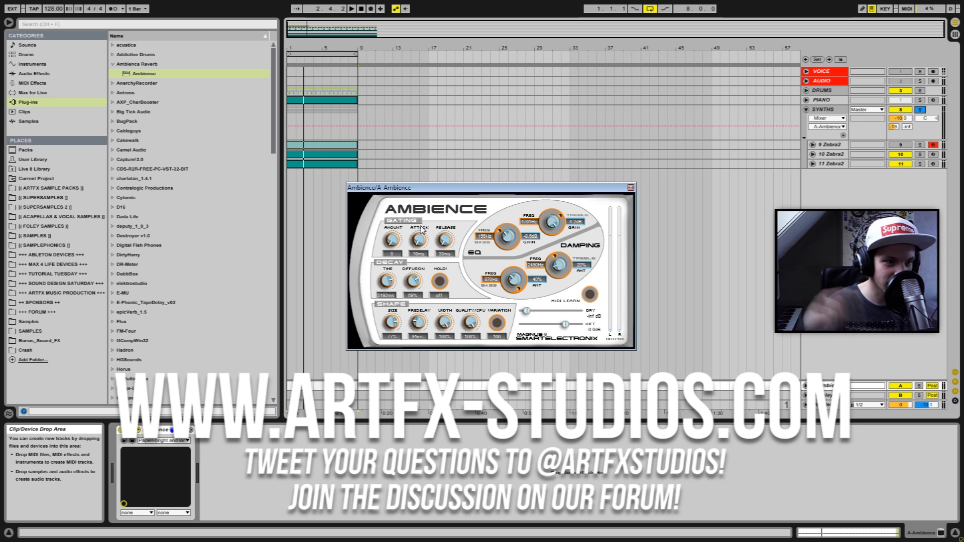
mouse_move(455, 203)
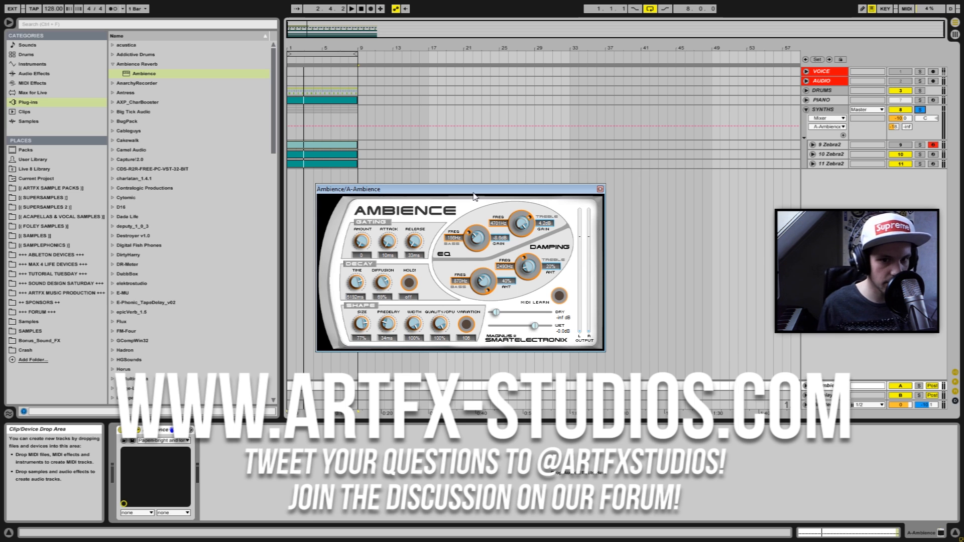
left_click_drag(473, 189, 467, 206)
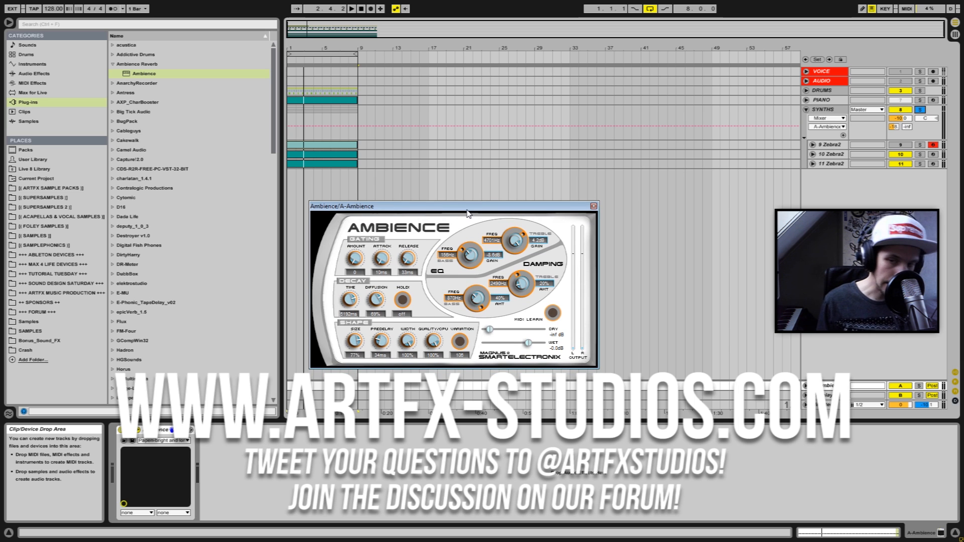
mouse_move(383, 218)
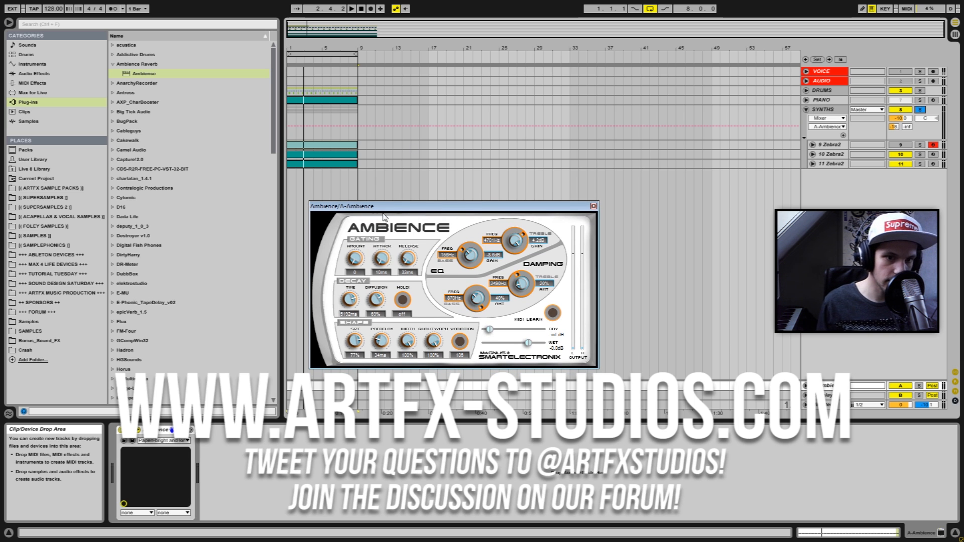
mouse_move(383, 214)
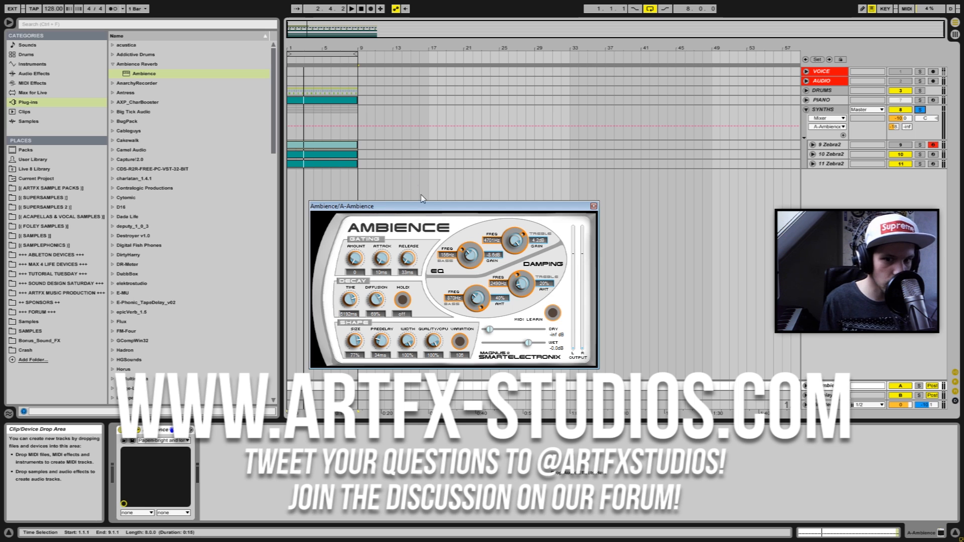
mouse_move(405, 207)
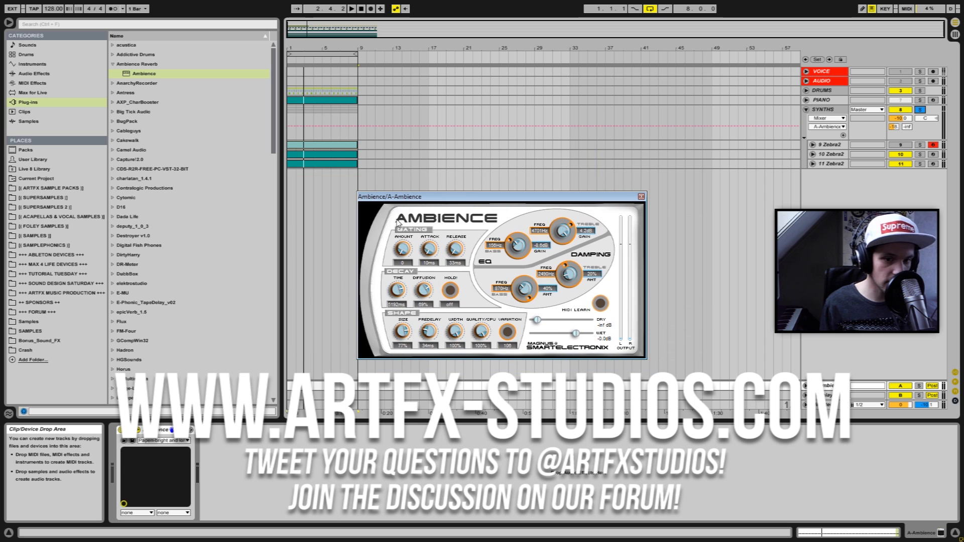
mouse_move(473, 249)
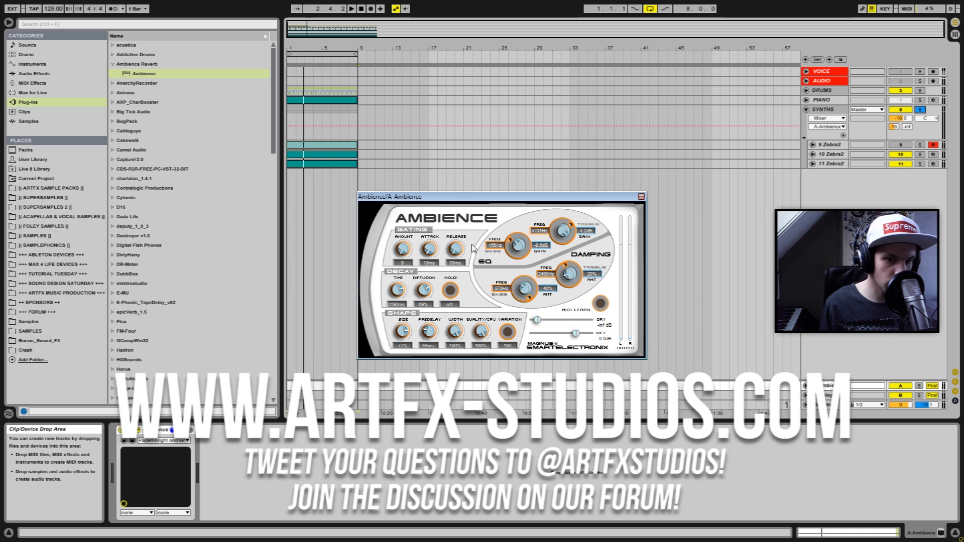